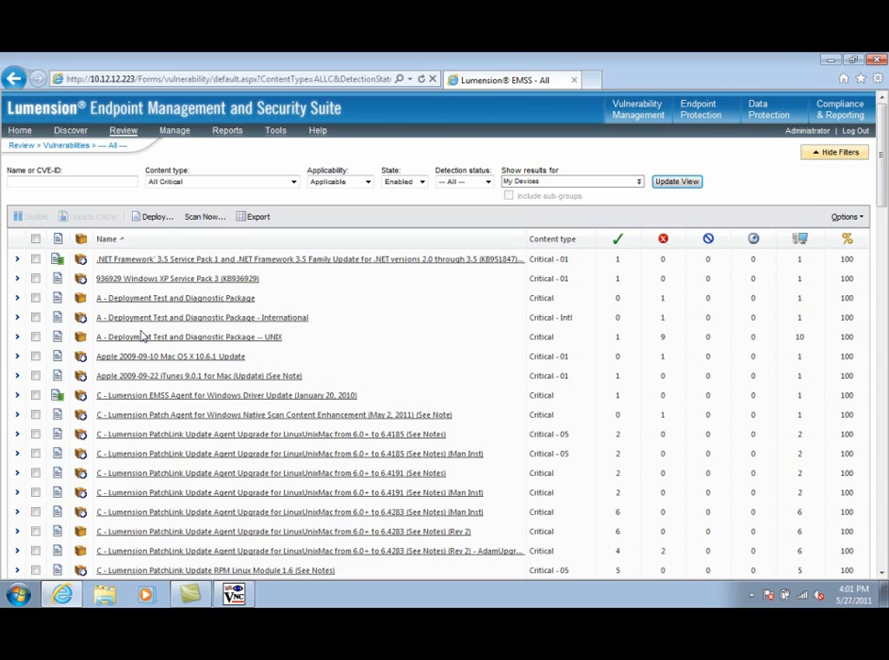
mouse_move(136, 200)
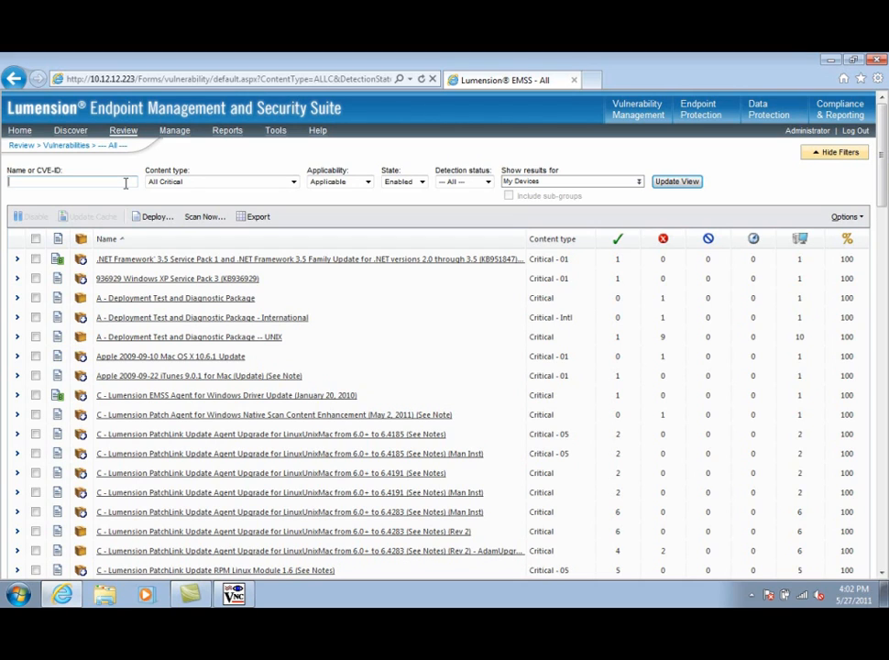
Filter vulnerabilities by name 'Mac Defender' and Policy content type, then tick the removal tool policy row
text(Mac)
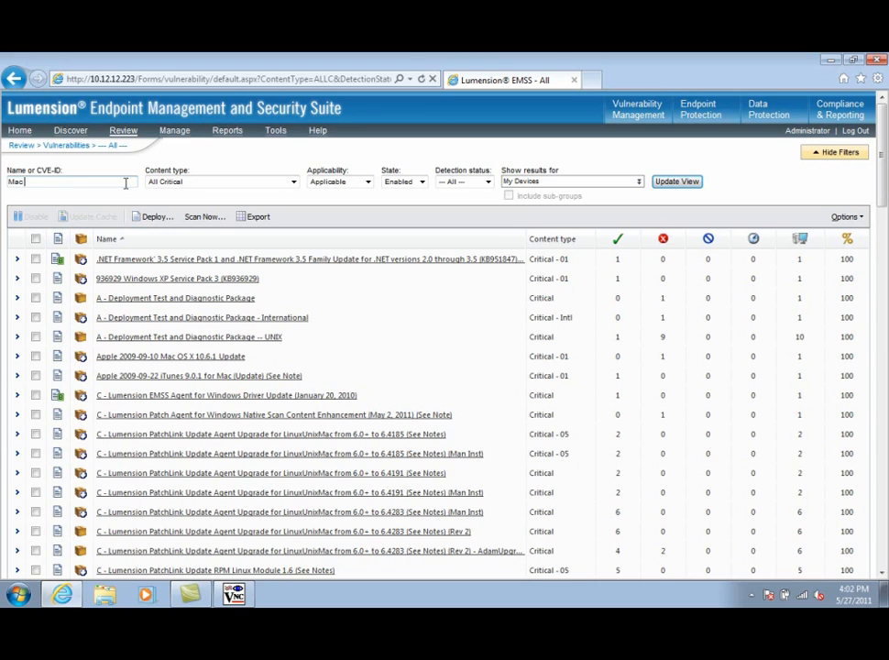
text(Defender)
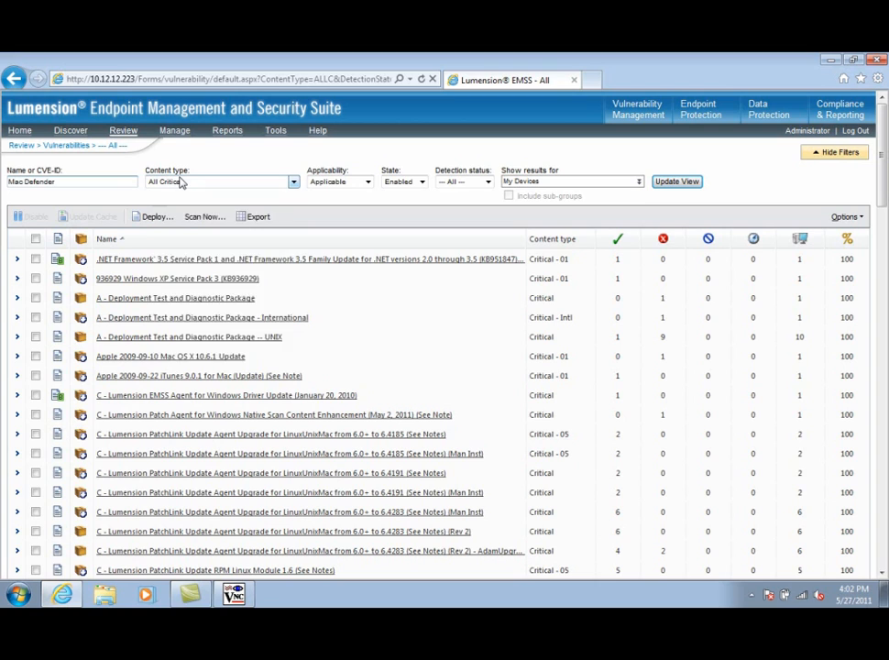
click(220, 182)
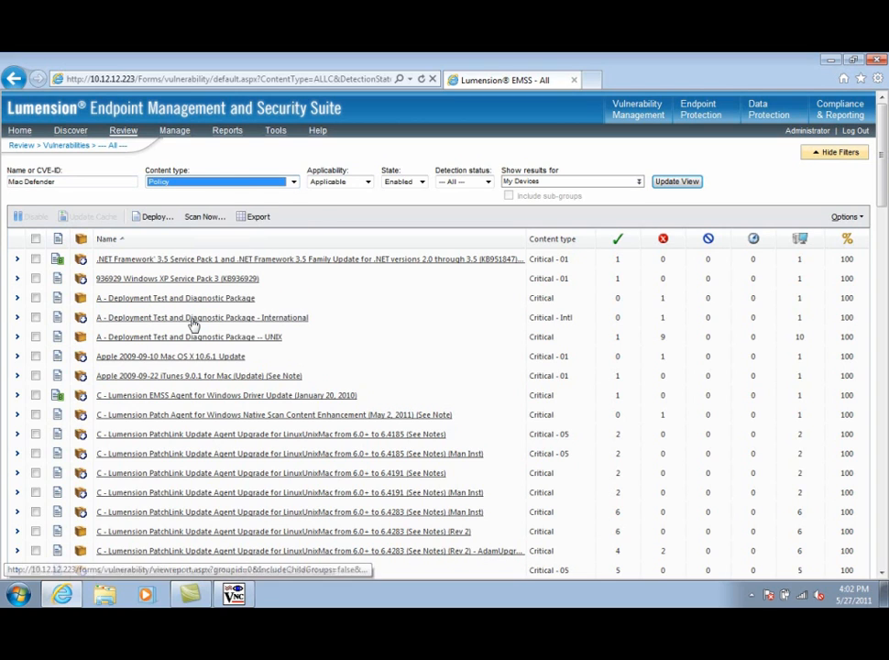
click(676, 181)
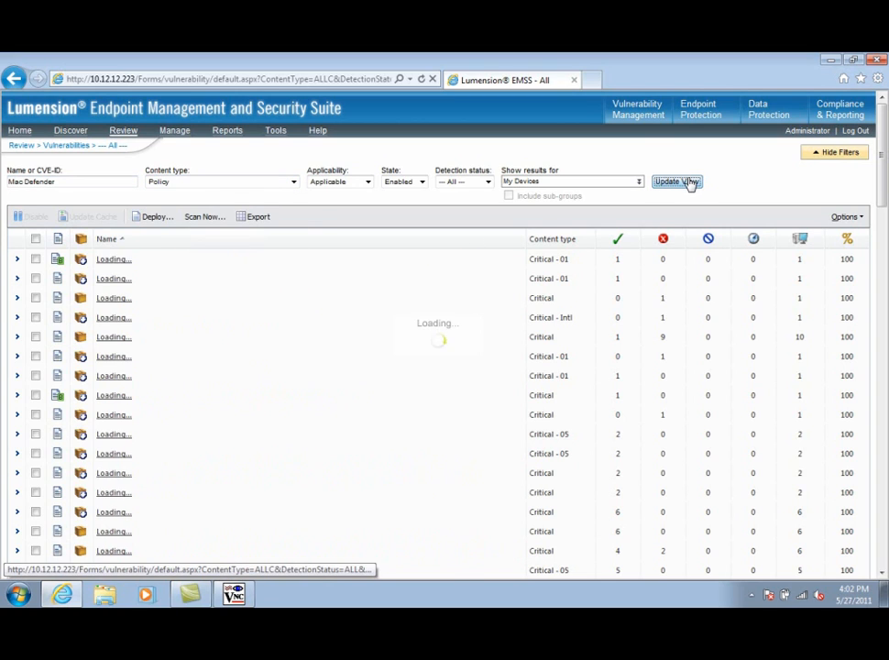
click(677, 181)
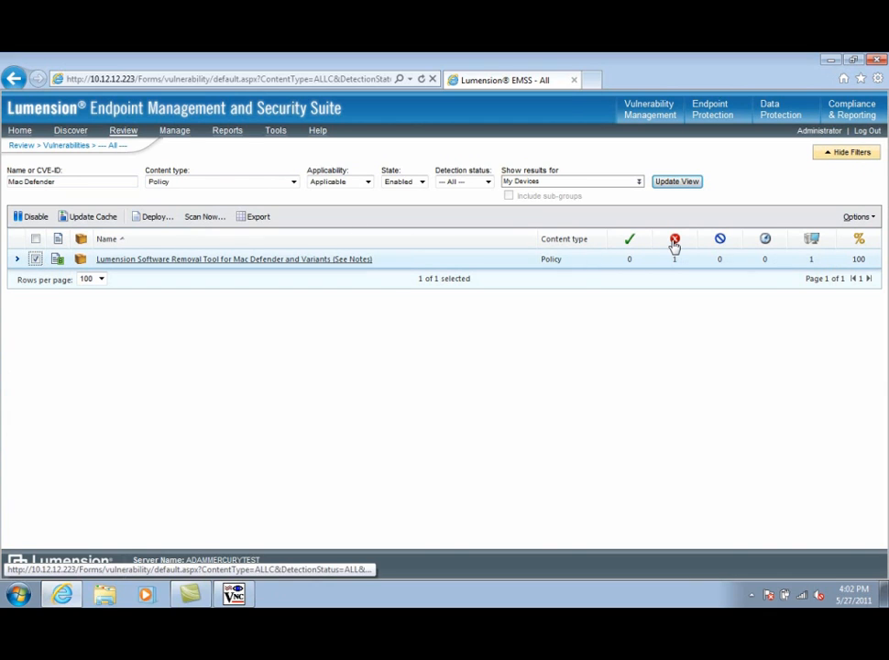
mouse_move(675, 239)
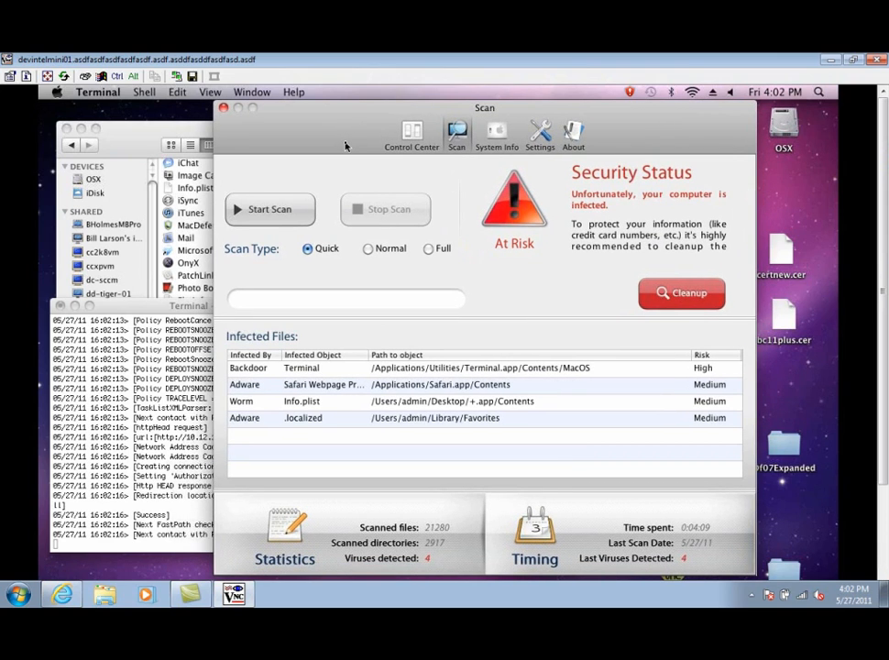
mouse_move(136, 308)
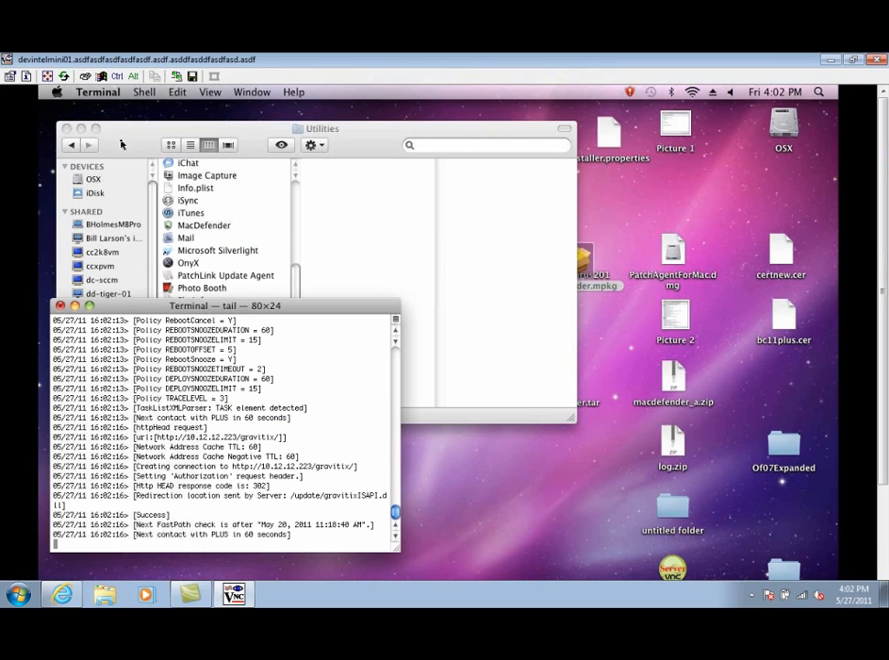
Select the MacDefender application in Finder's Applications folder and launch it
click(203, 223)
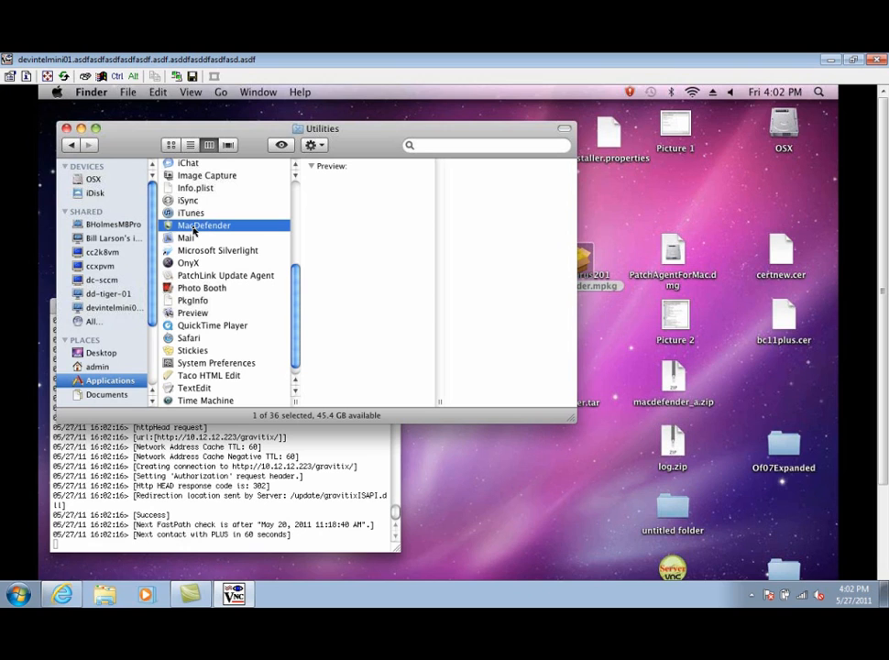
click(203, 225)
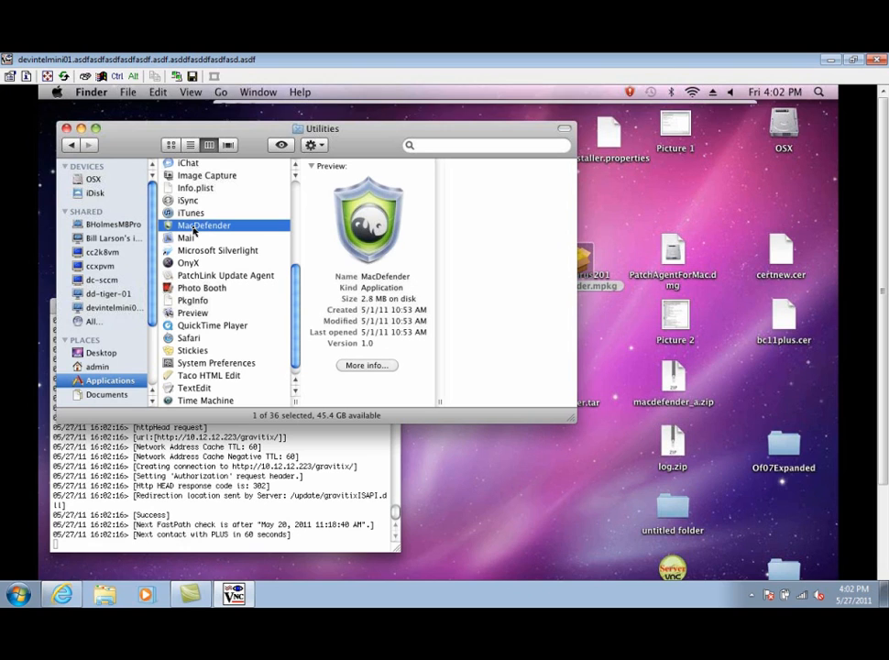
double_click(203, 224)
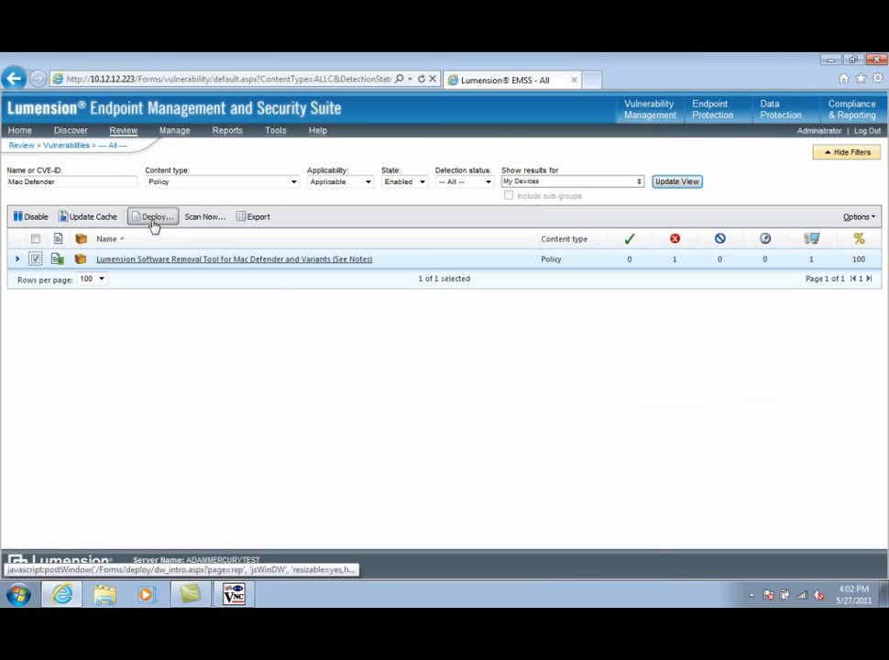
Start the Deployment Wizard for the removal tool policy, keep its package chosen and accept the license terms
click(154, 217)
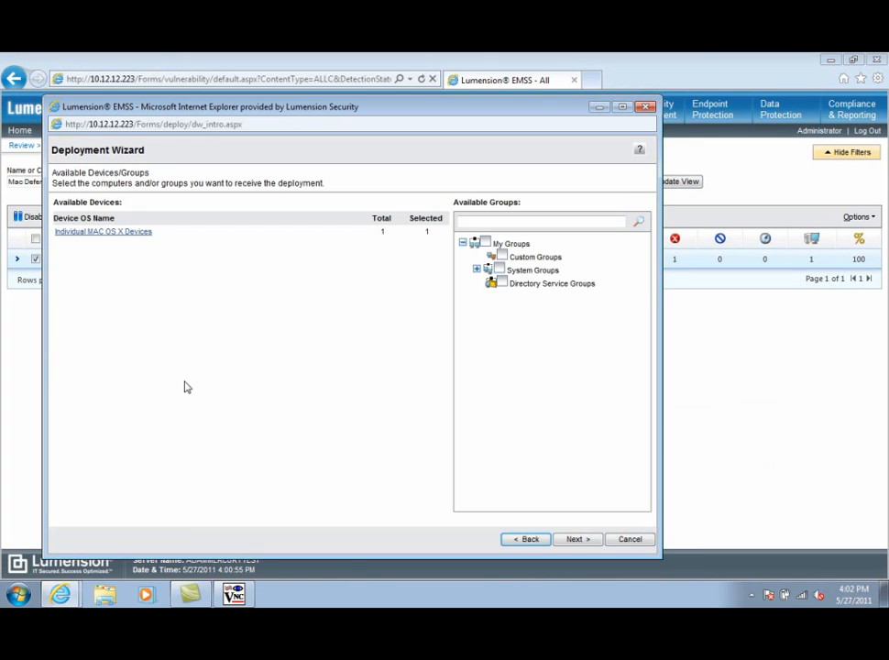
click(576, 539)
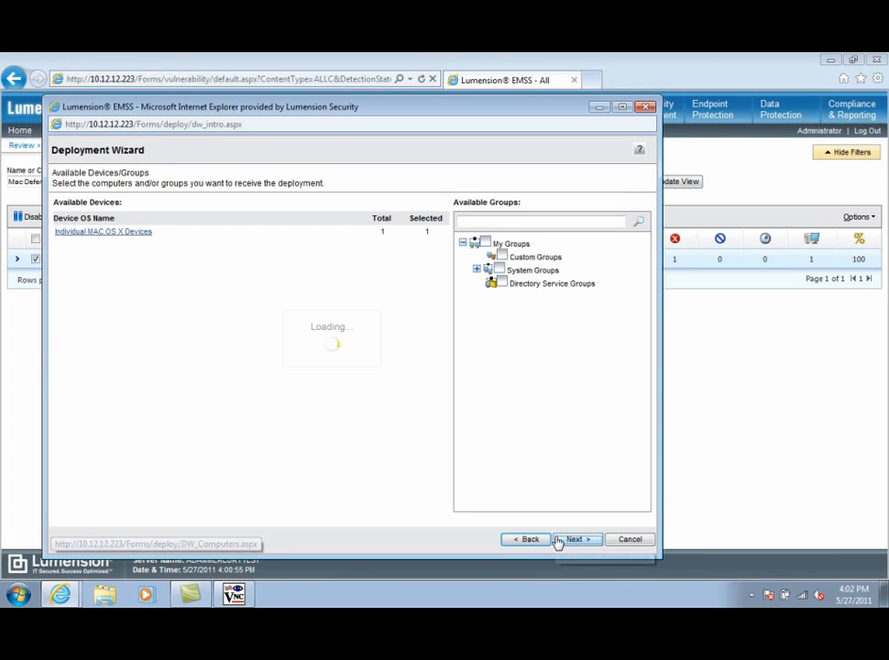
click(576, 539)
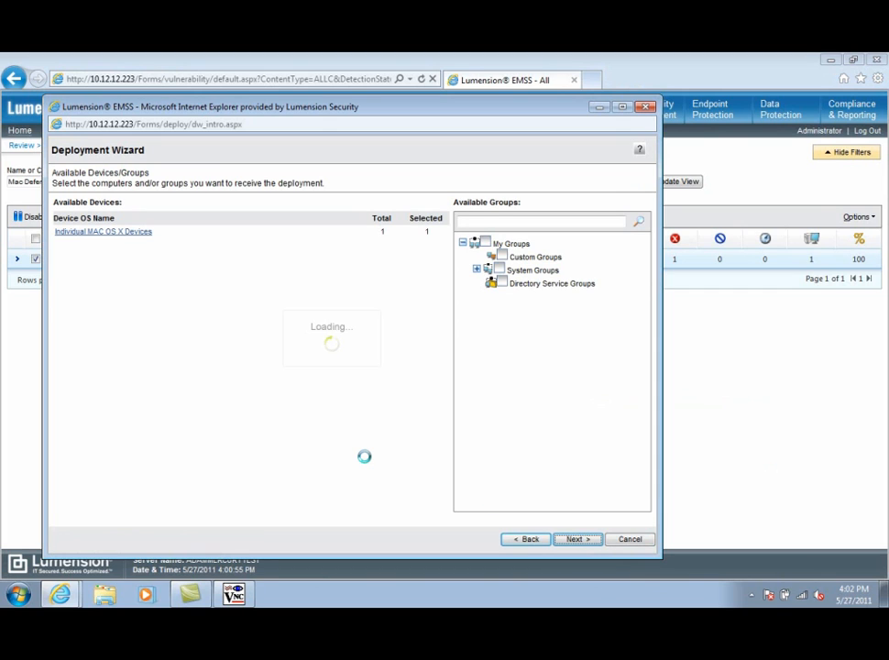
click(576, 538)
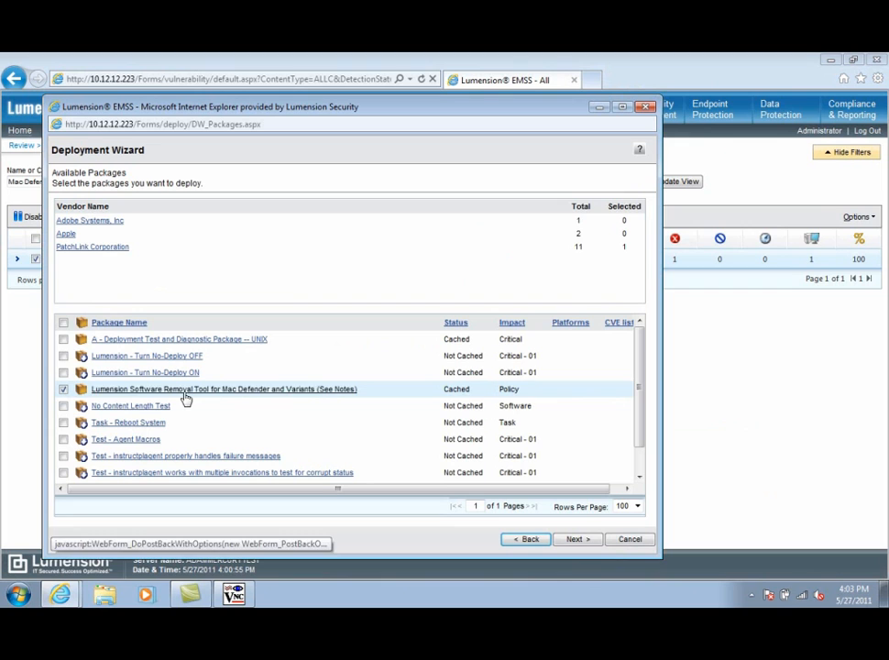
click(578, 539)
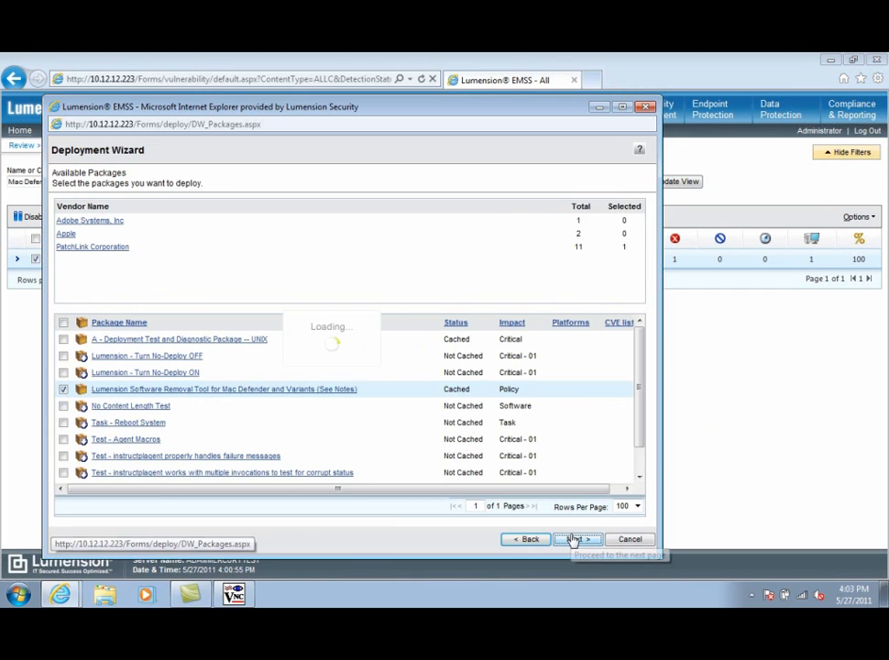
click(577, 539)
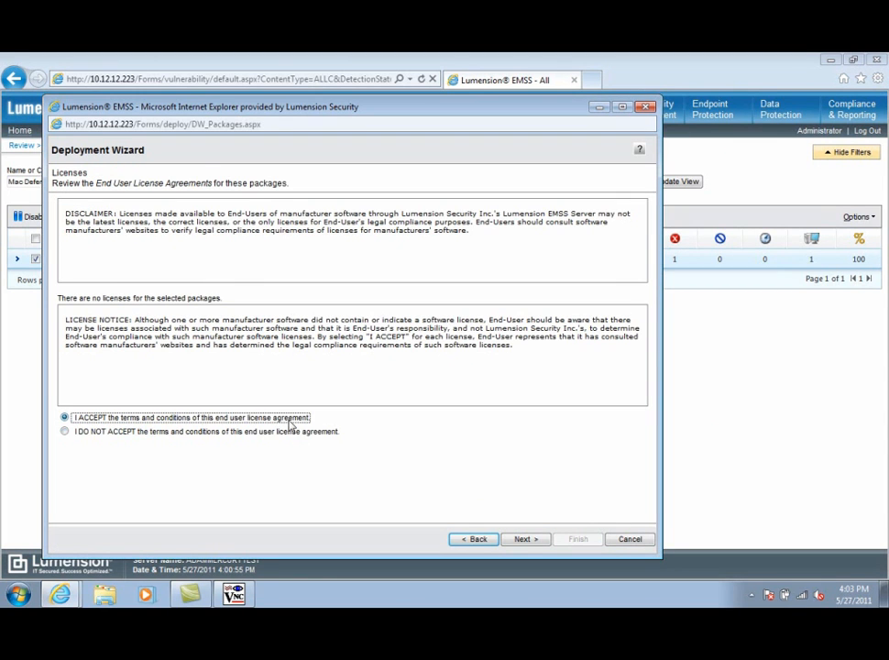
Continue through deployment details, package order and notifications, finish the remediation deployment and close the summary
click(524, 539)
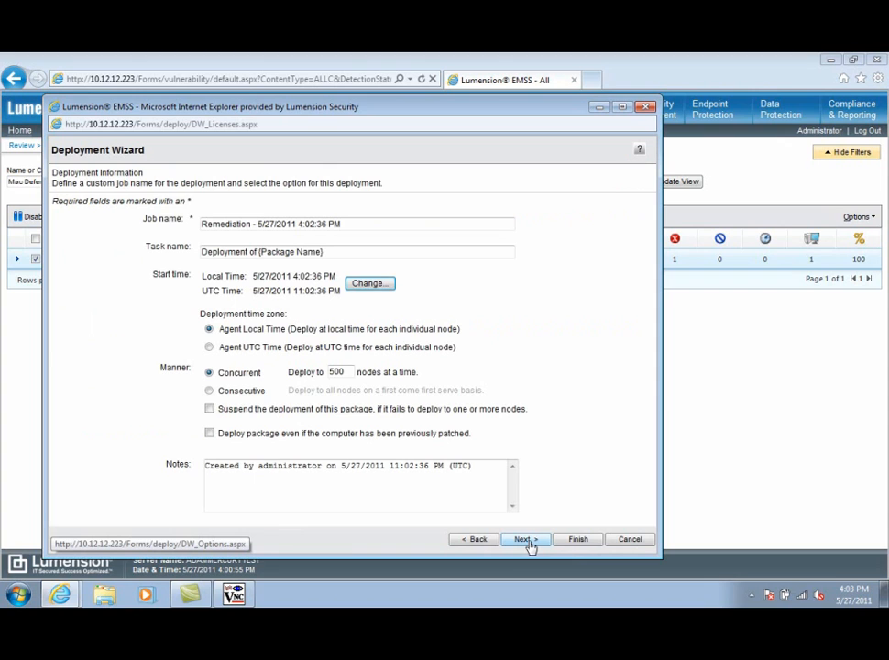
click(524, 539)
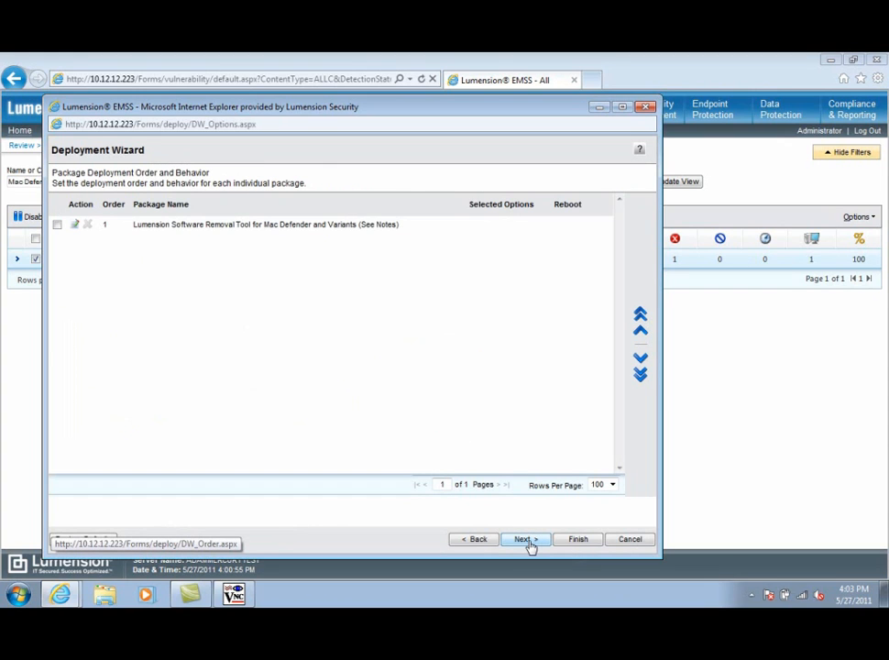
click(524, 539)
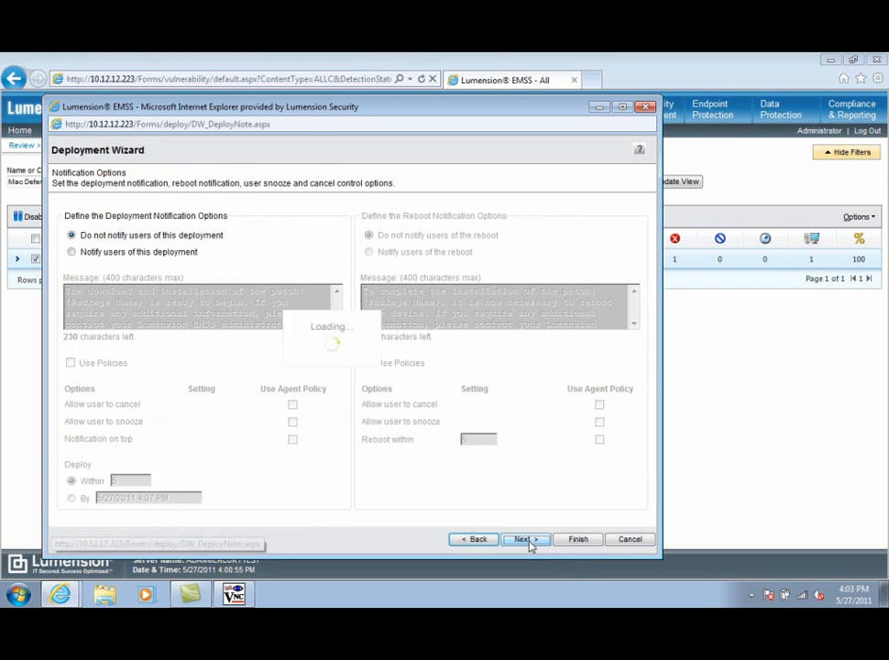
click(520, 539)
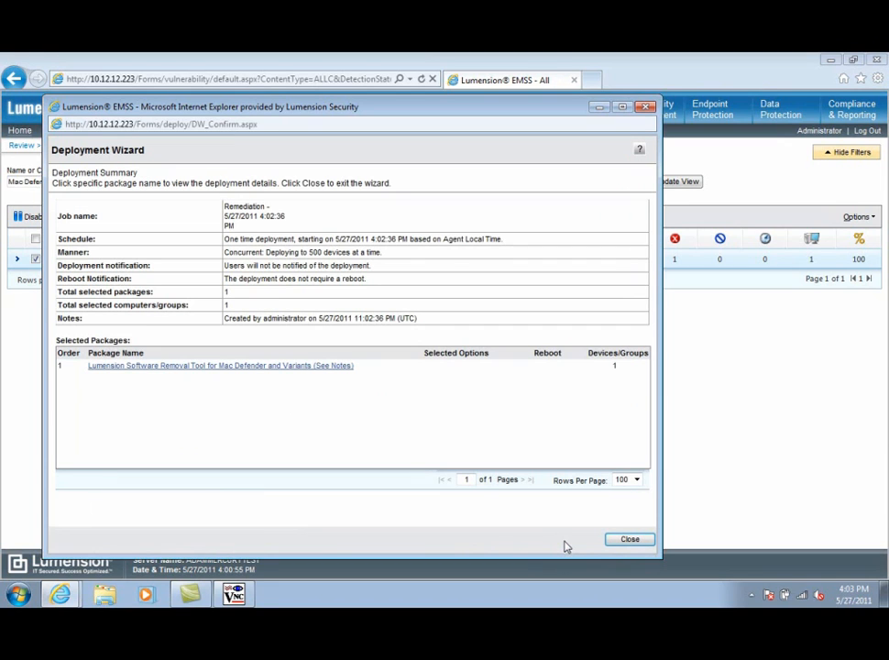
mouse_move(630, 539)
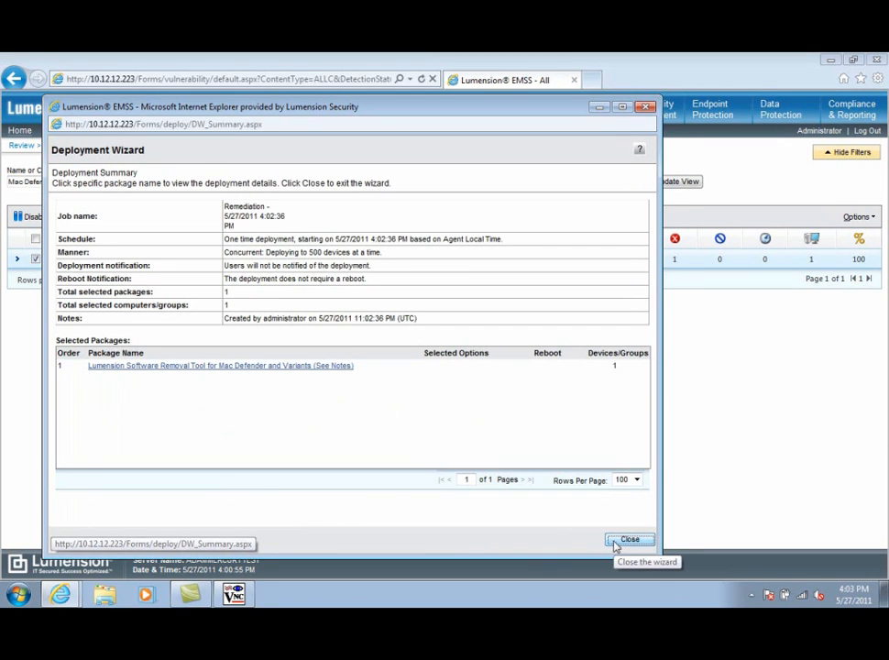
click(630, 539)
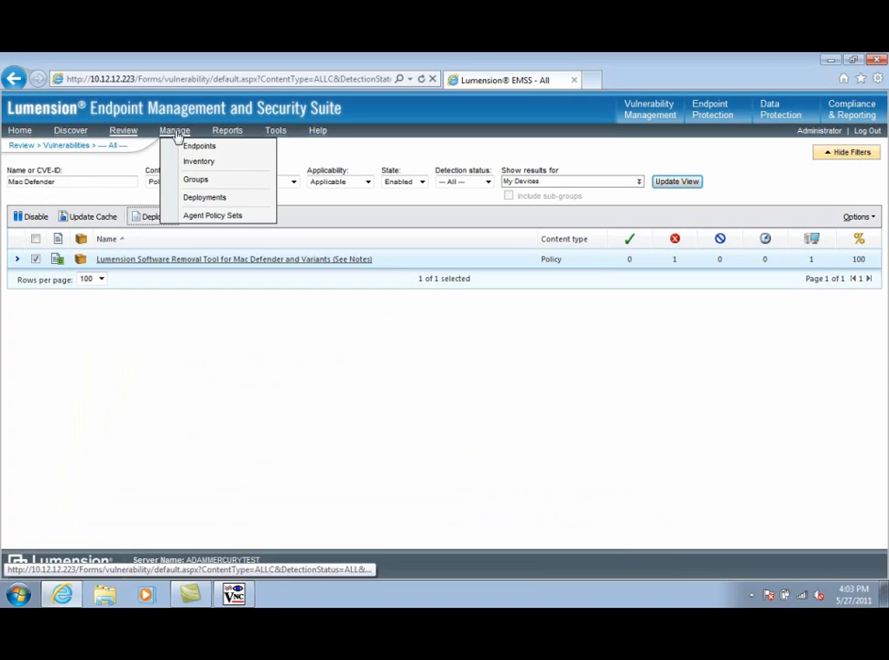
Go to Manage > Deployments and expand the Remediation job to show its removal tool package at 0%
click(205, 198)
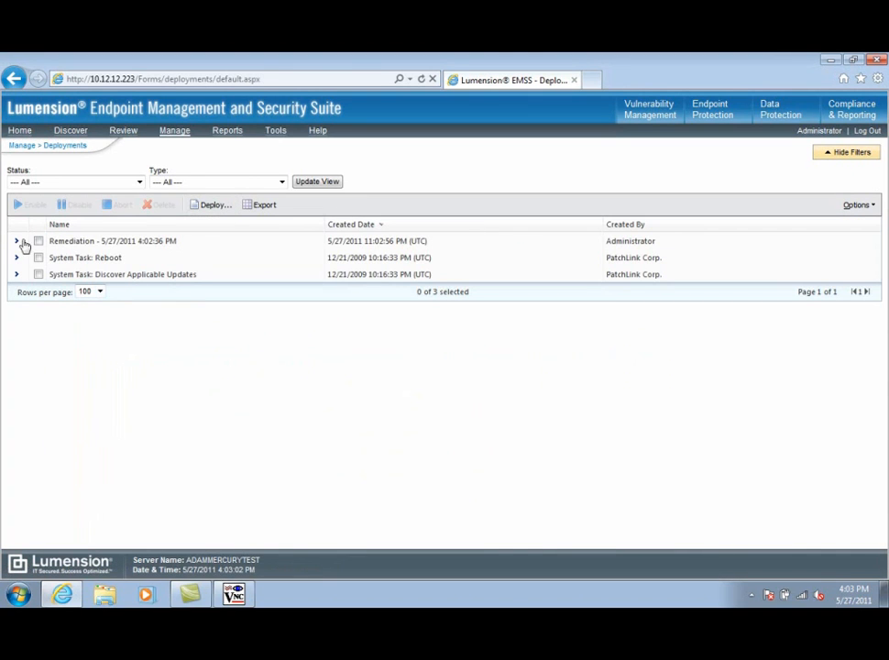
click(17, 242)
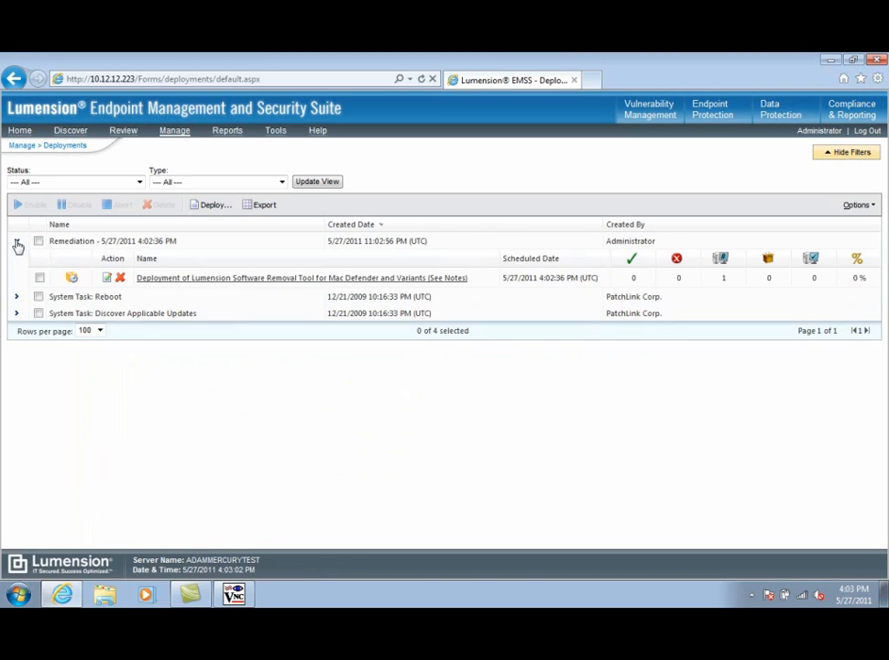
click(16, 240)
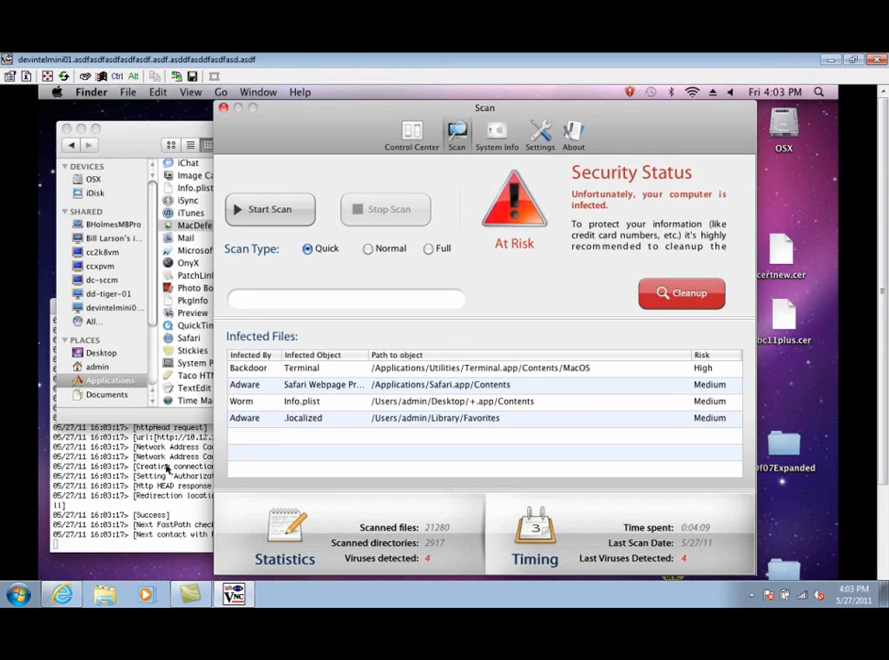
mouse_move(319, 143)
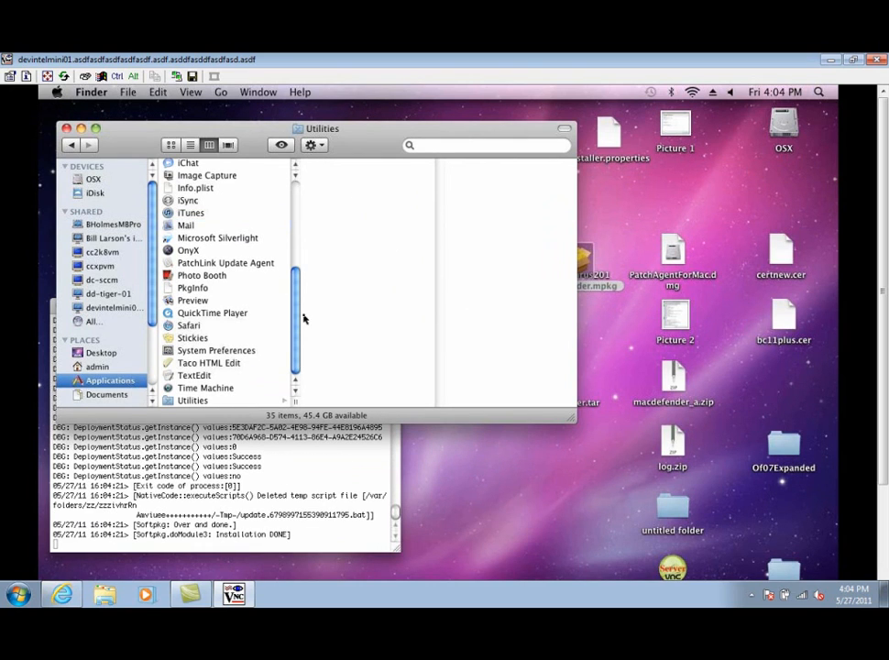
mouse_move(359, 147)
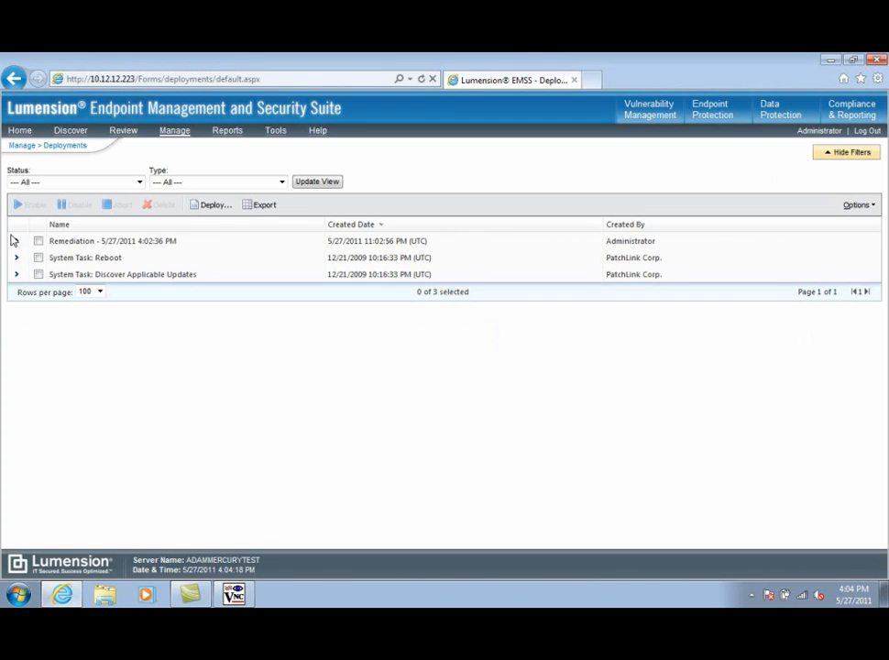
Expand the Remediation job to confirm the removal tool deployment at 100%, then bring up the Manage menu
click(15, 242)
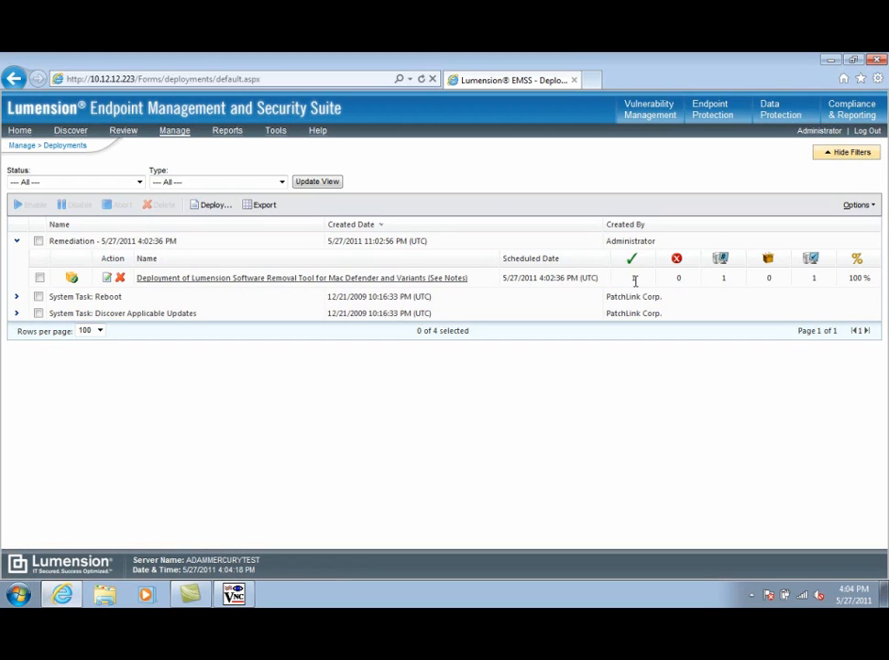
click(174, 128)
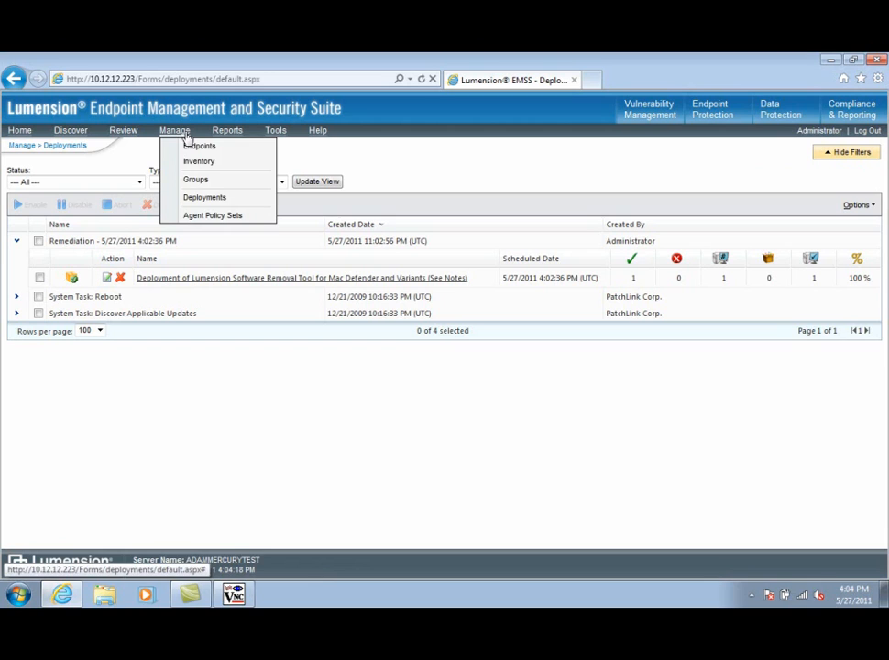
mouse_move(194, 180)
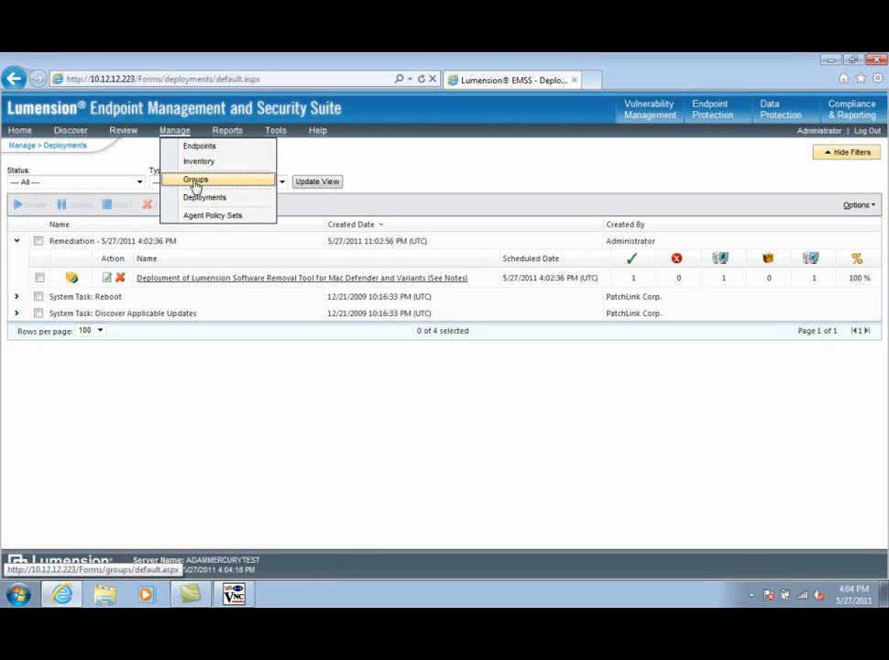
Go to Groups, select MAC OS X, show its Mandatory Baseline and start managing its items
click(194, 179)
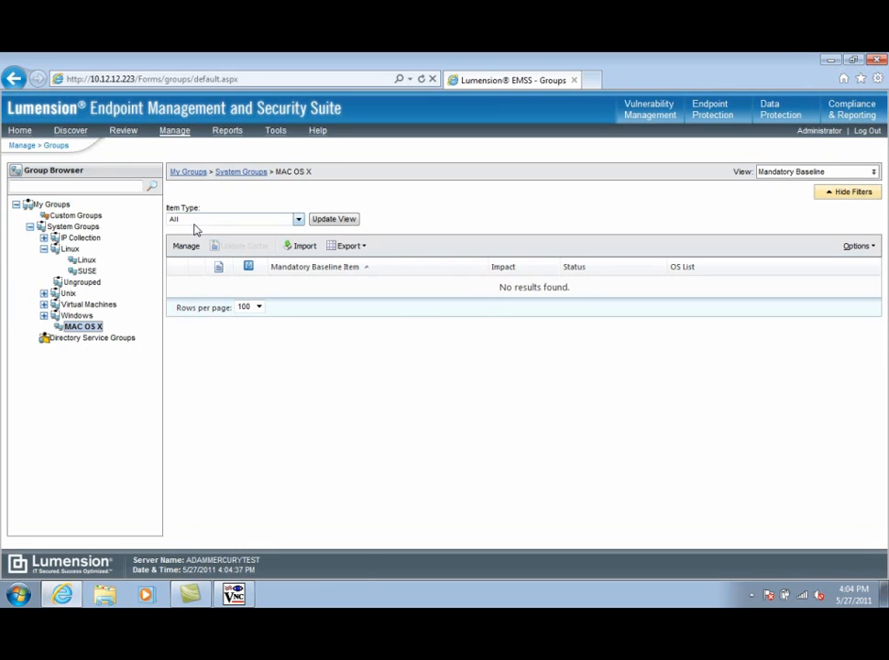
click(82, 326)
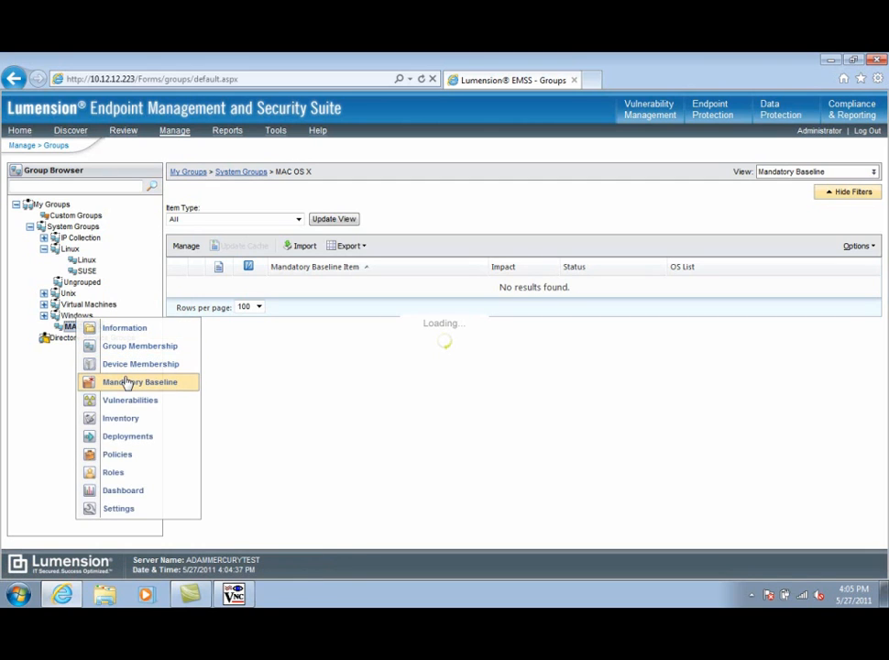
click(139, 382)
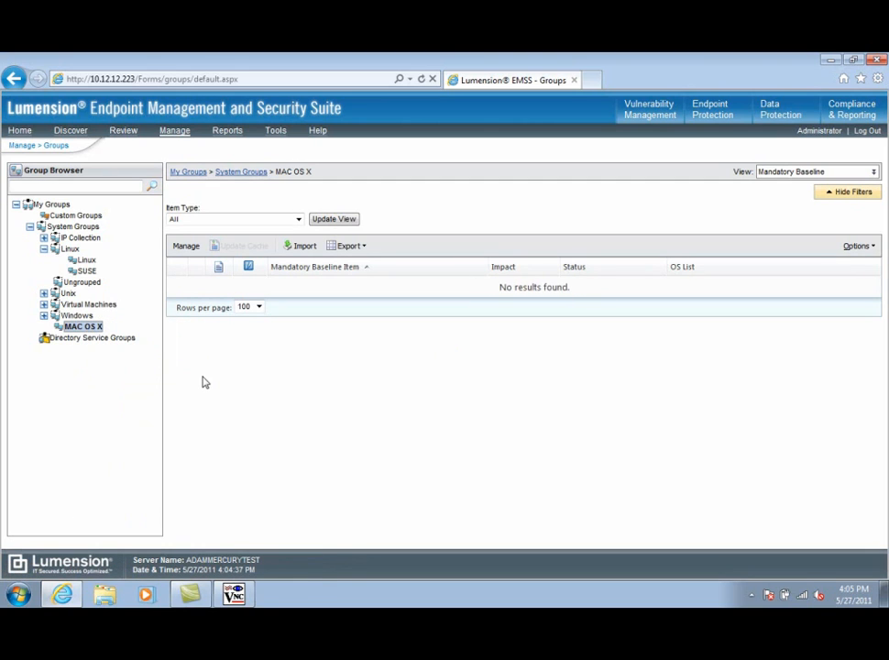
click(187, 245)
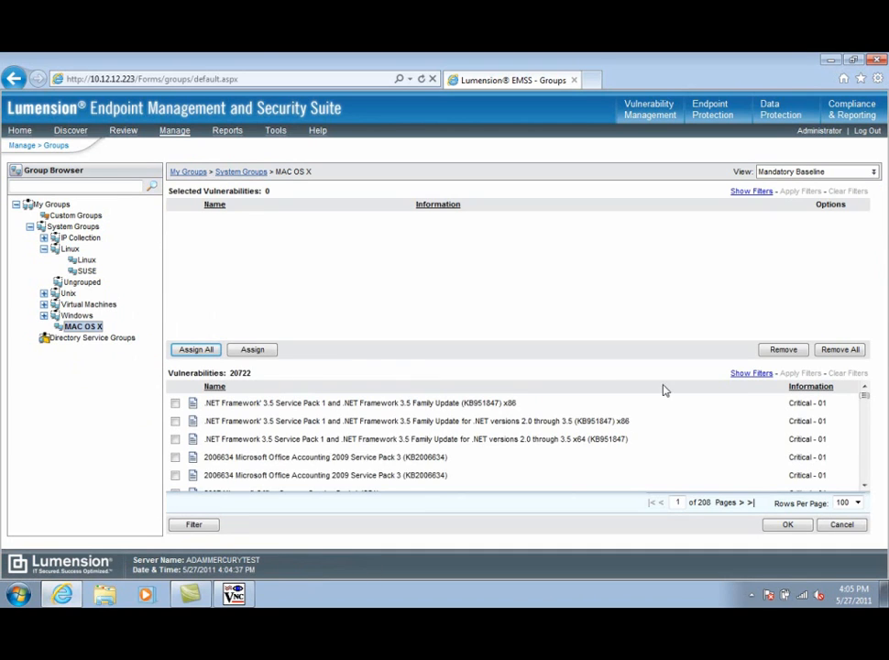
Assign the Mac Defender removal tool policy to the Mandatory Baseline and confirm with OK
click(82, 326)
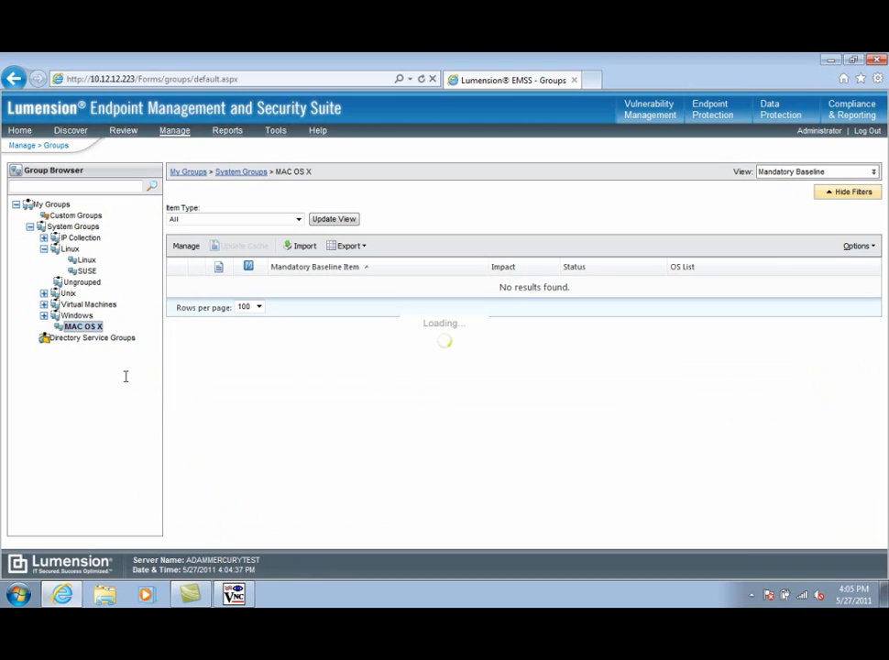
mouse_move(206, 383)
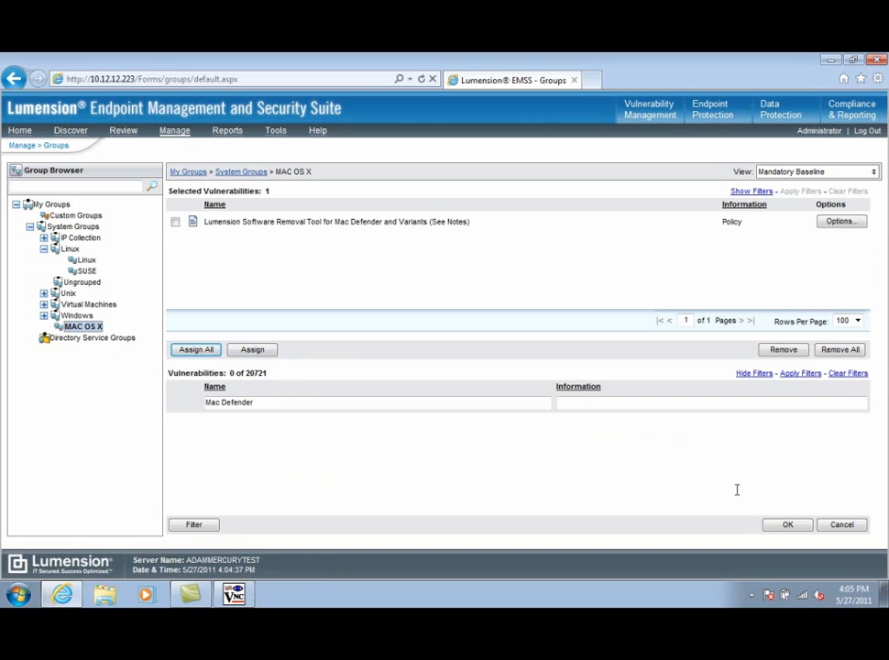
click(786, 524)
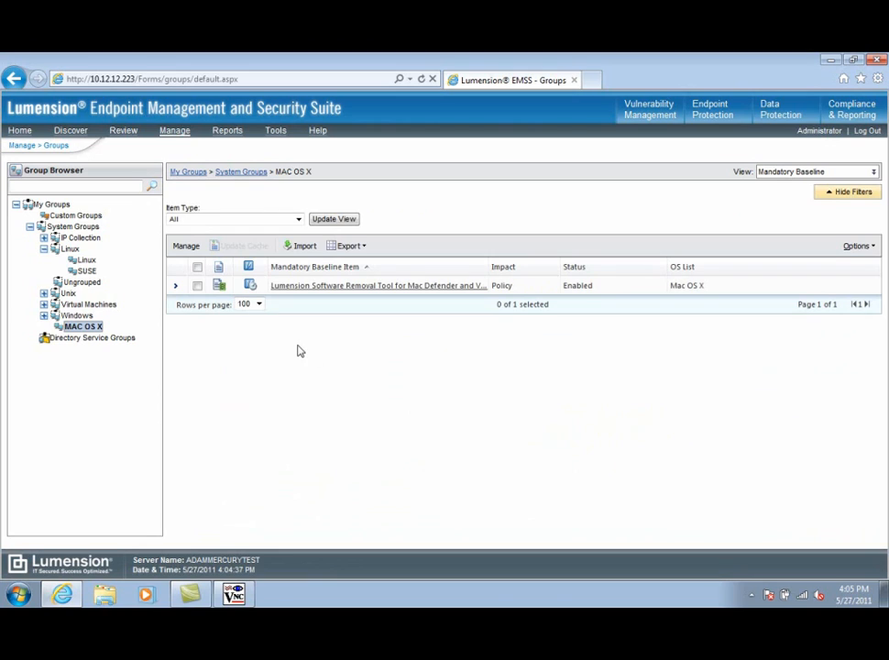
mouse_move(220, 350)
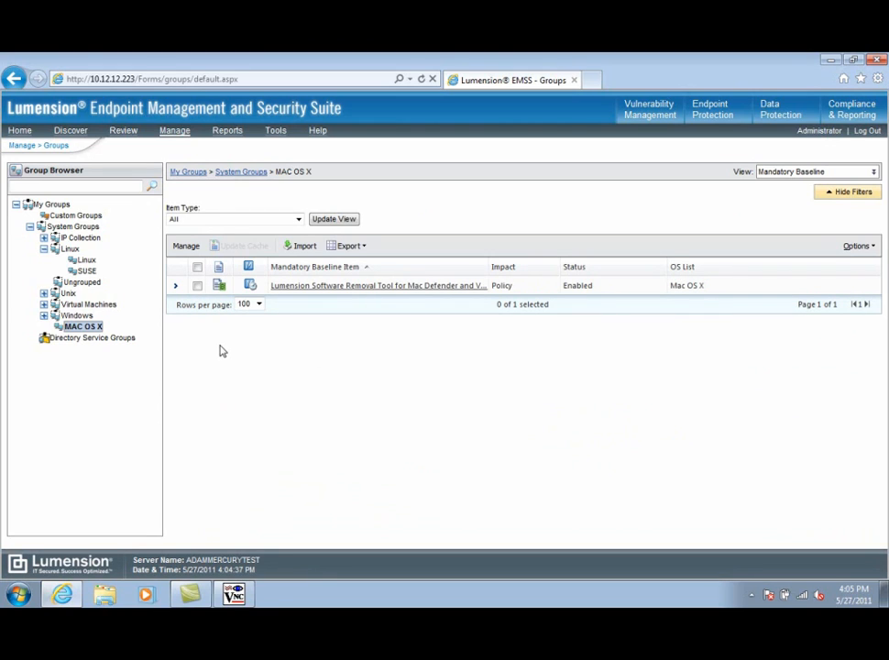
mouse_move(175, 286)
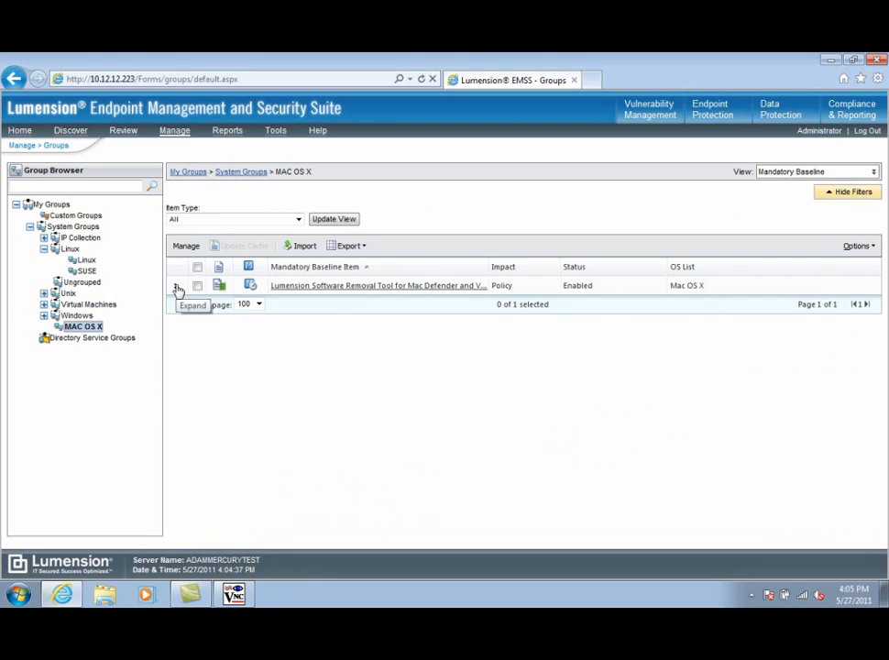